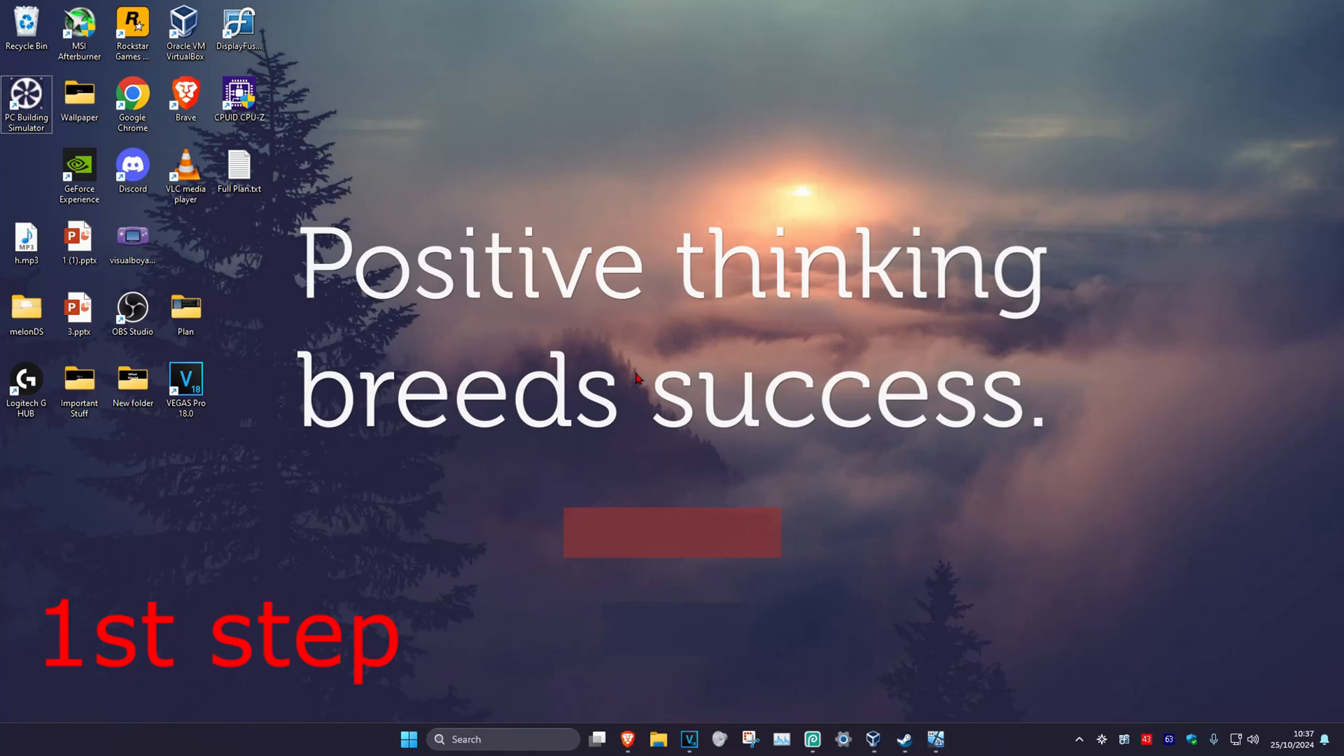
mouse_move(953, 529)
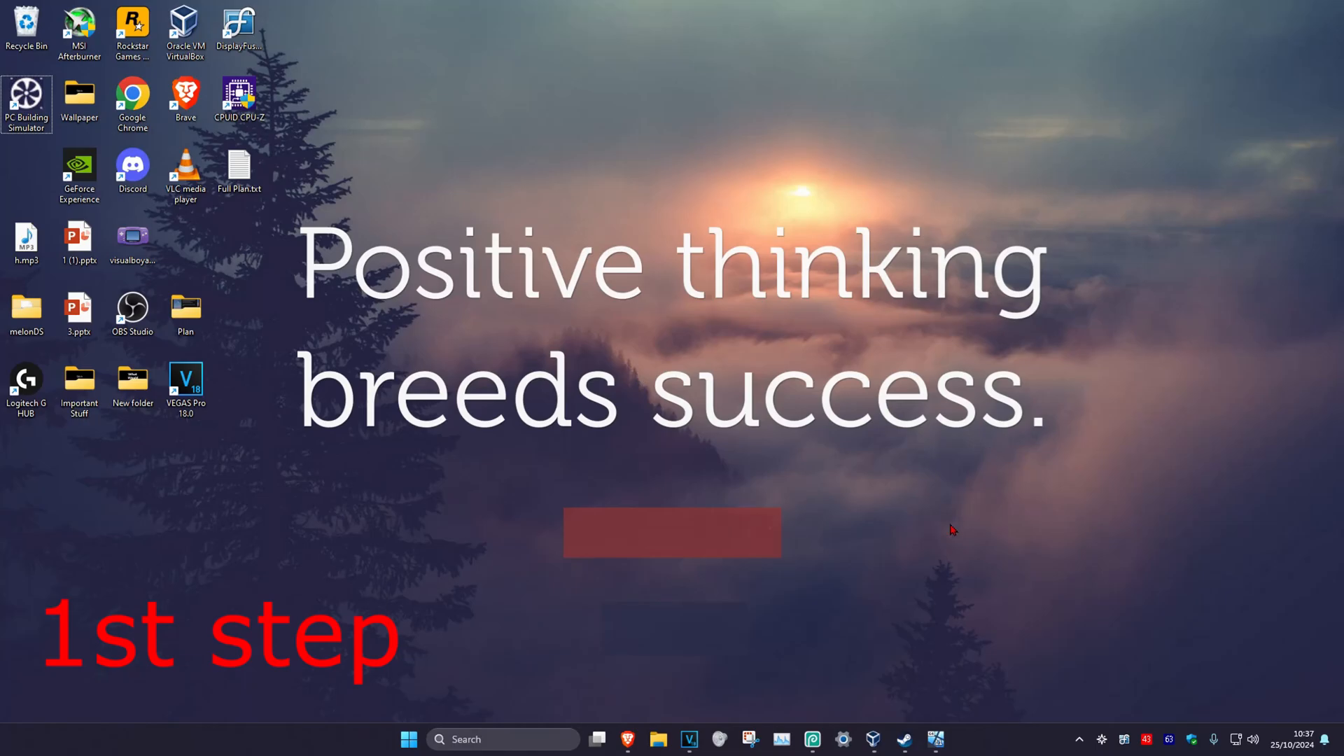
- Reveal the hidden system-tray icons so Steam's icon is reachable
left_click(1080, 740)
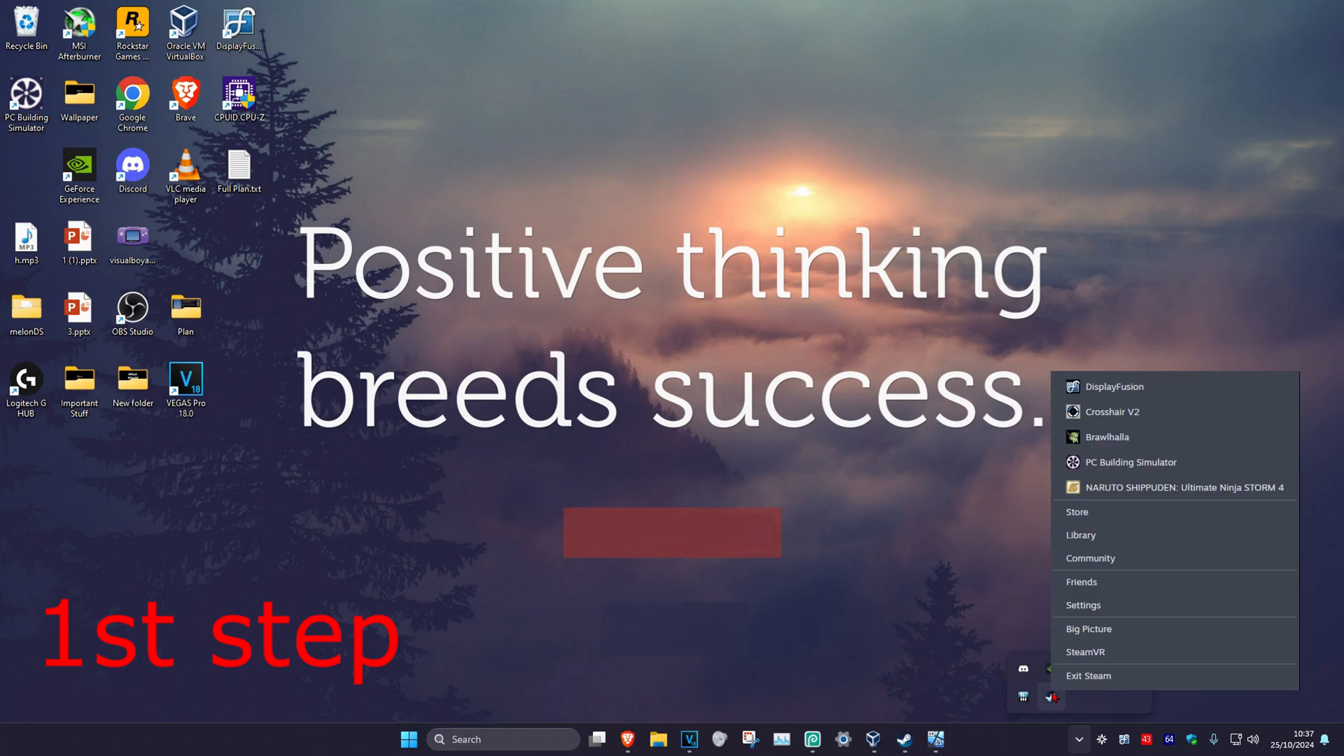
- Exit Steam from its tray menu and let the shutdown finish
left_click(1089, 675)
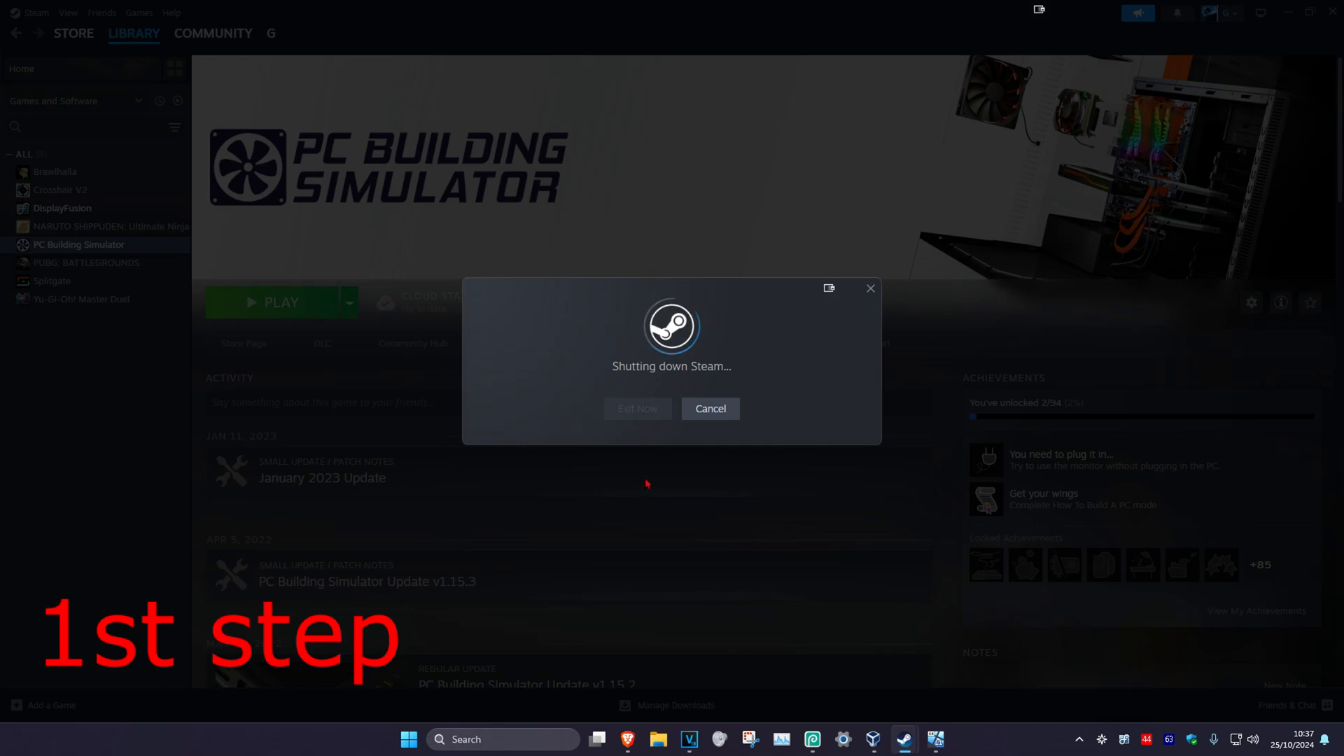
left_click(637, 407)
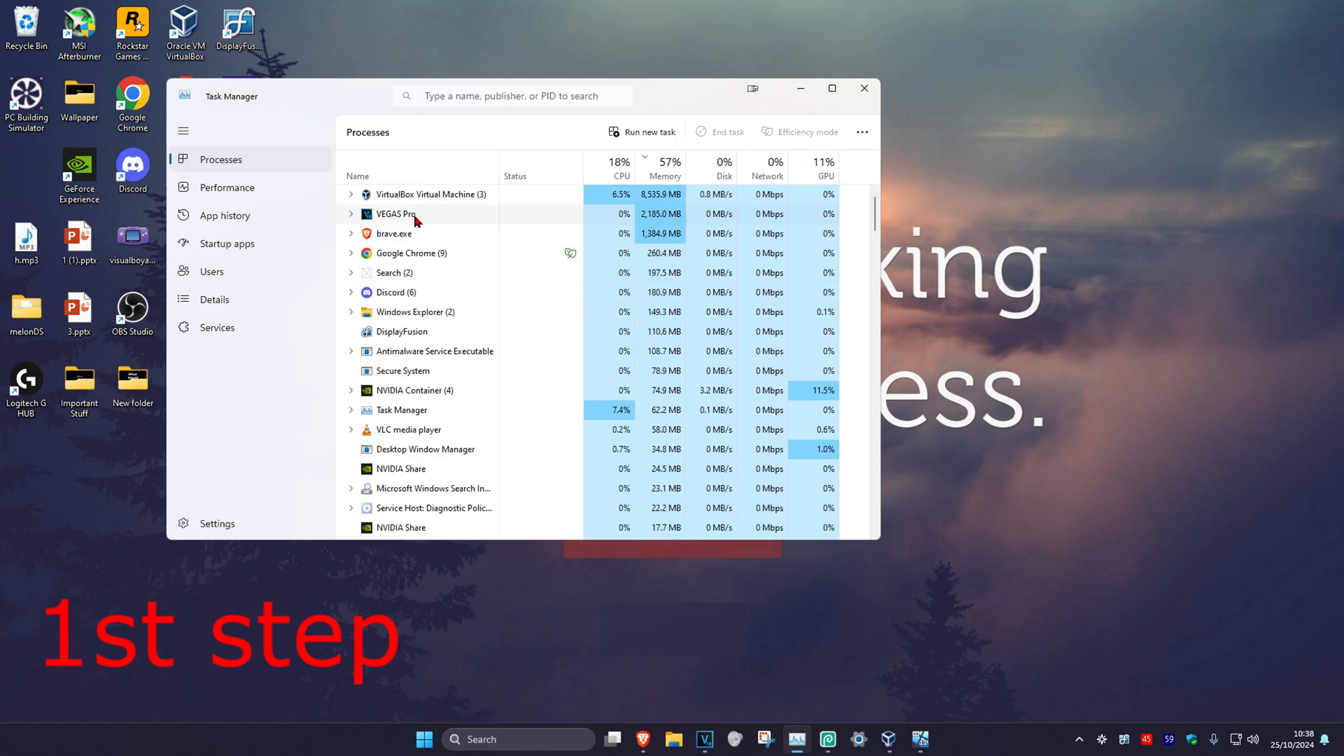
mouse_move(727, 131)
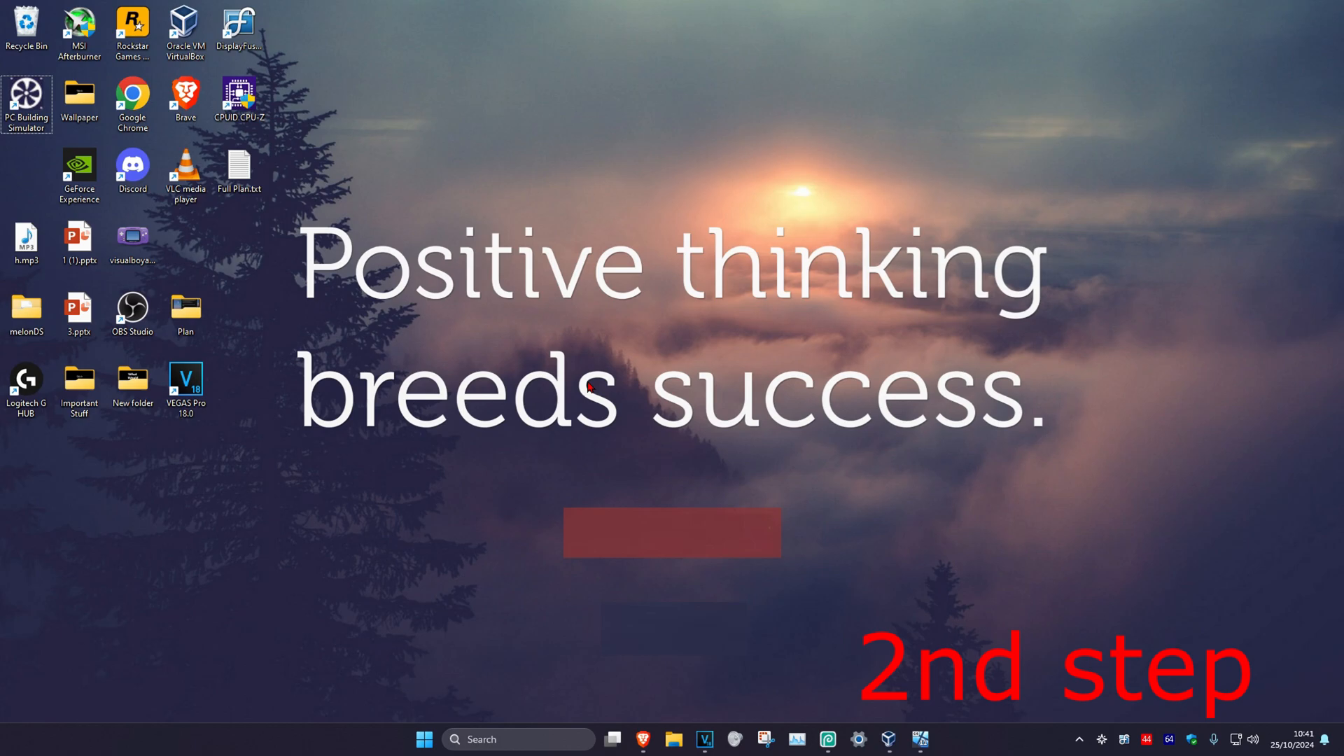
- Launch File Explorer from taskbar search, landing on This PC's drive list
type("fi")
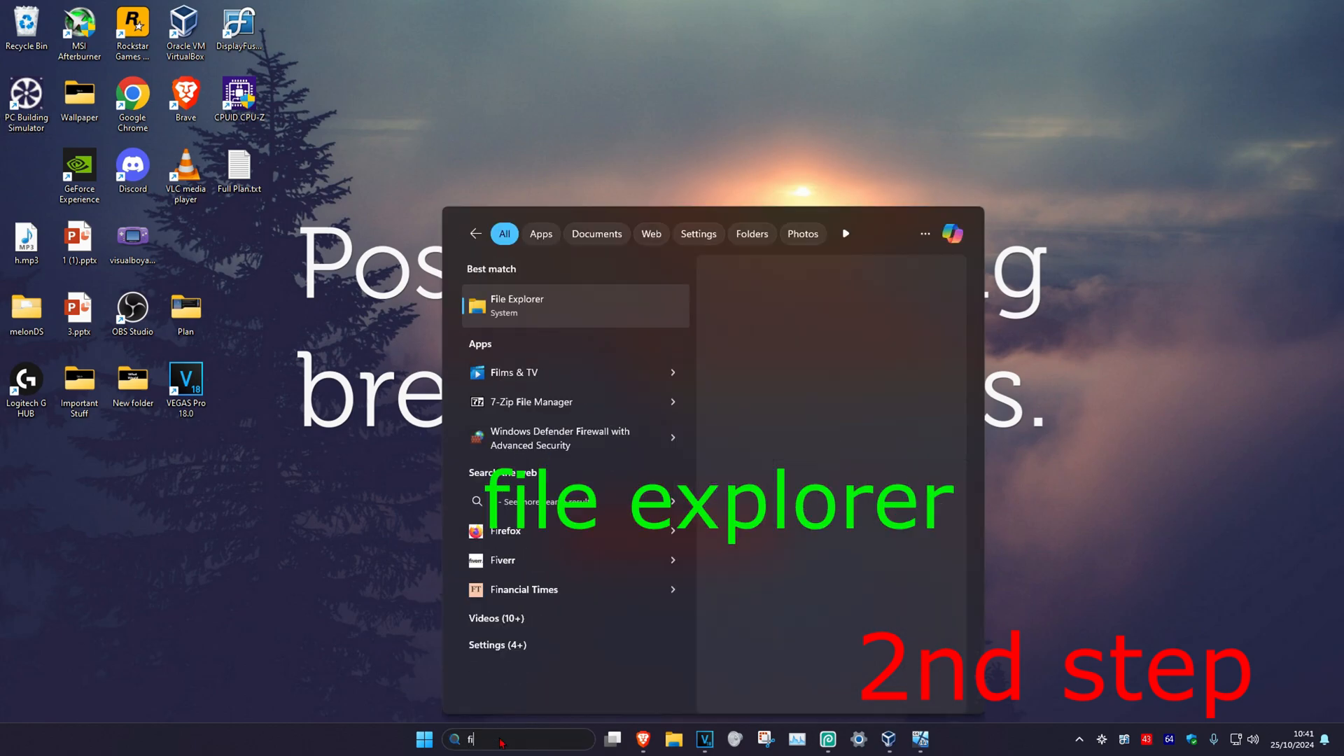
left_click(517, 305)
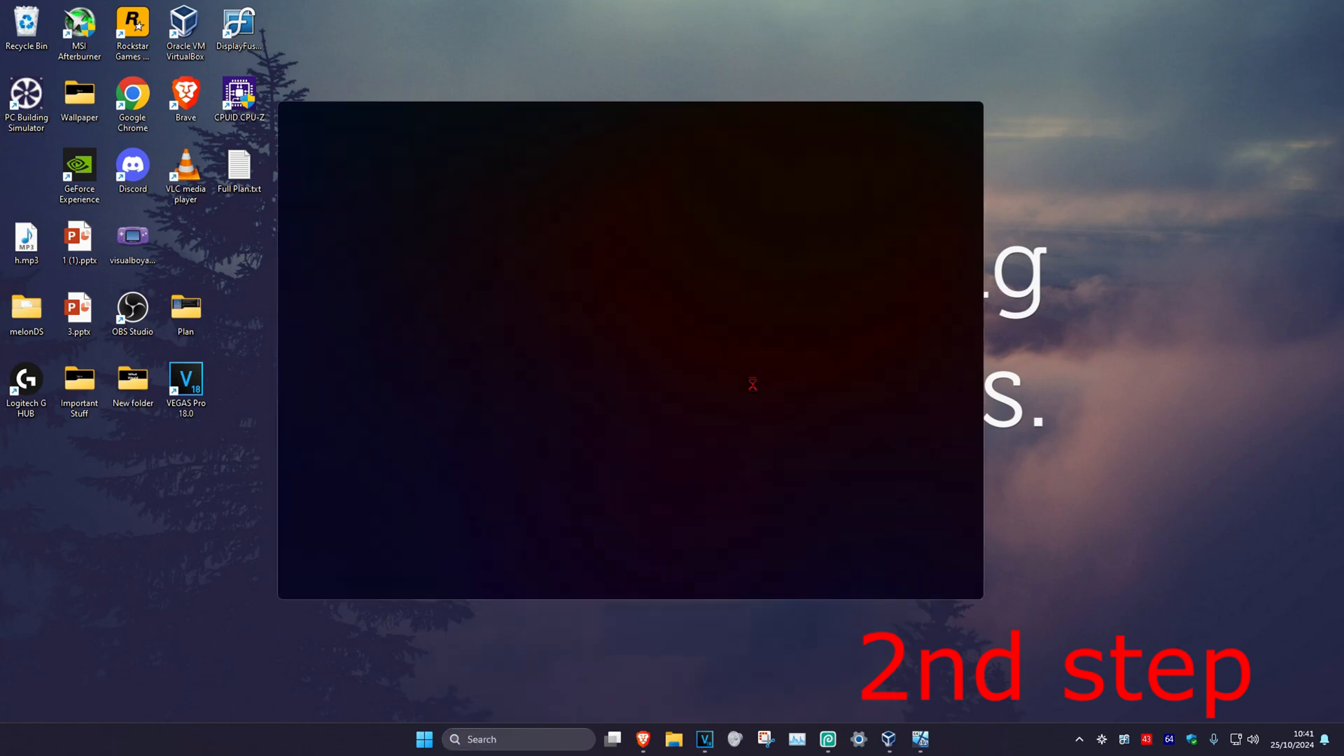
left_click(673, 738)
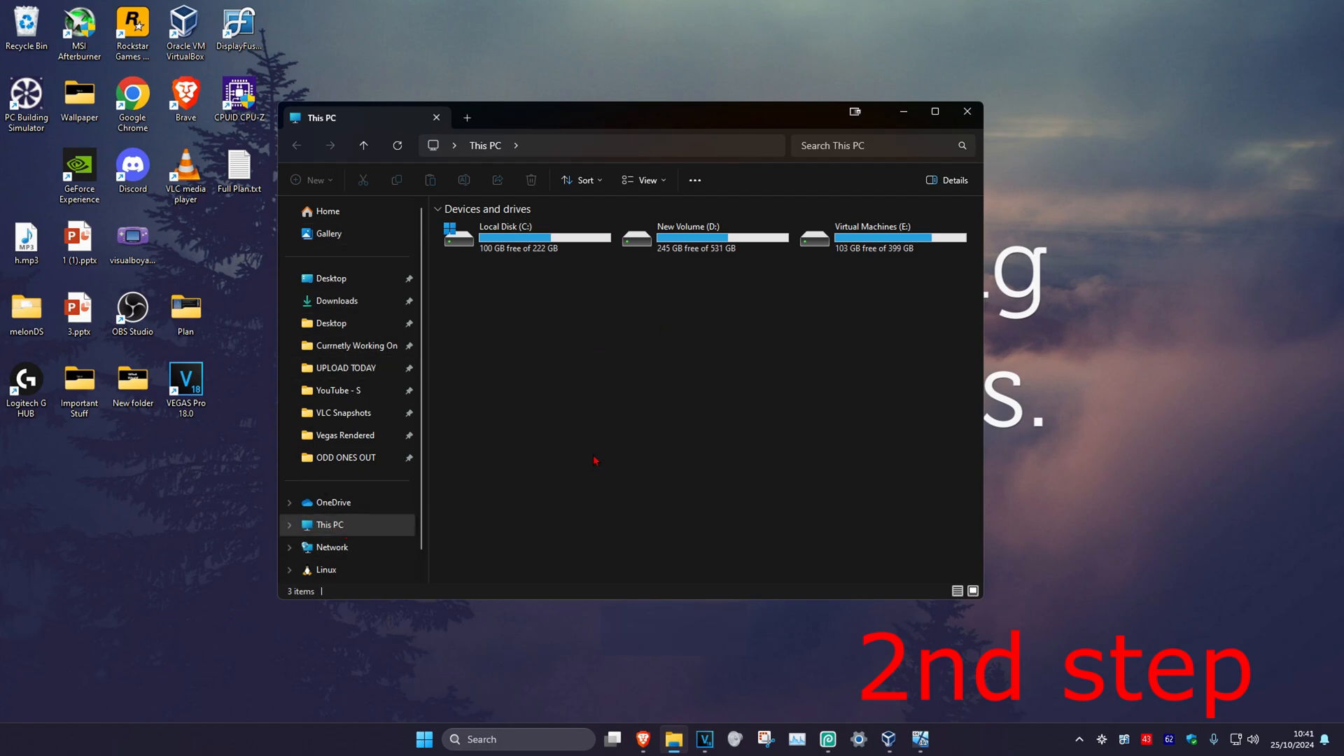
mouse_move(500, 353)
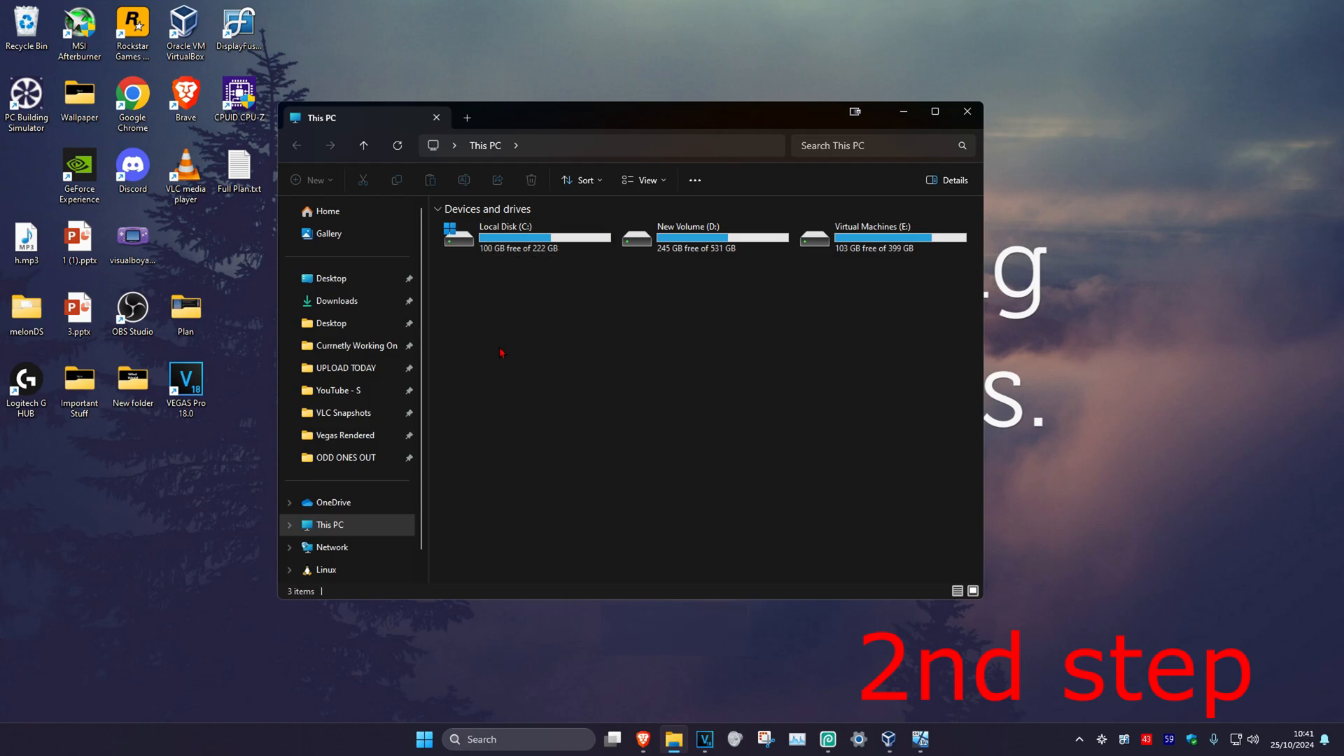
- Navigate into C:\Program Files (x86) and scroll to the Steam folder
left_click(527, 238)
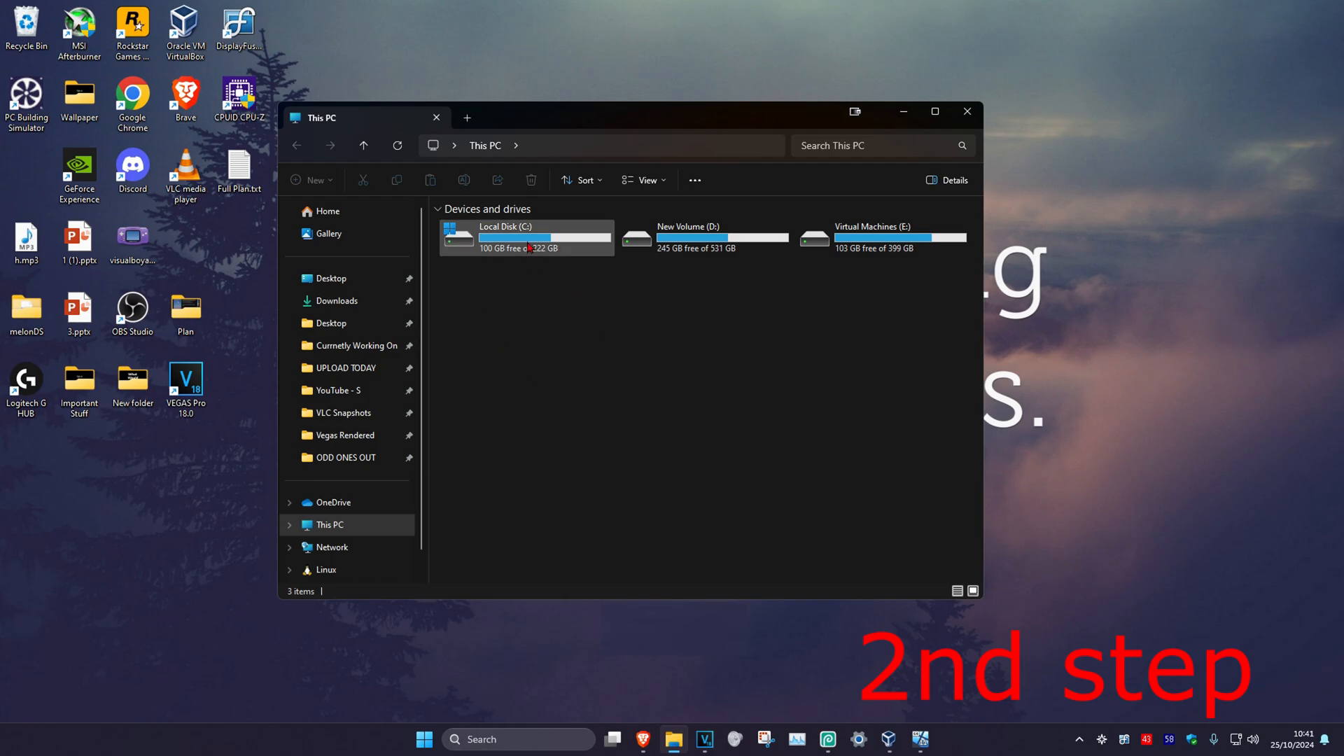
double_click(526, 238)
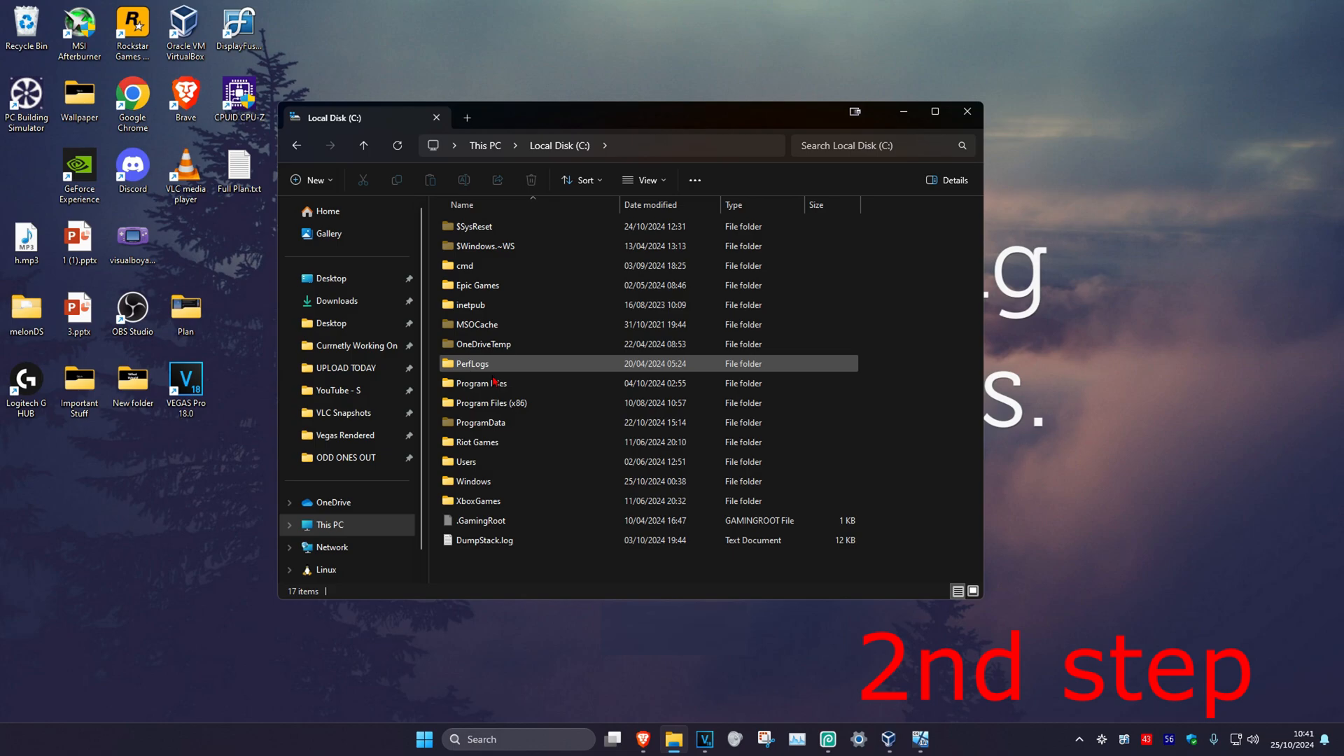
left_click(493, 404)
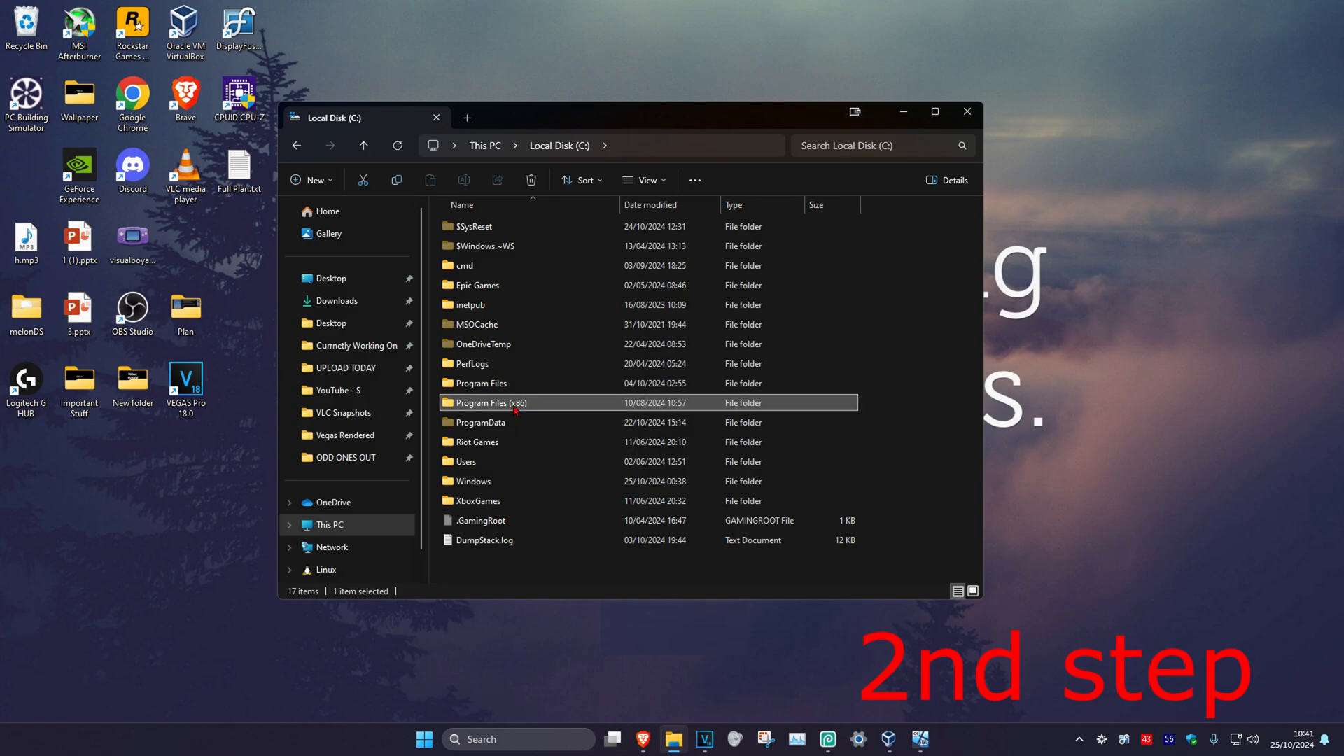
double_click(493, 402)
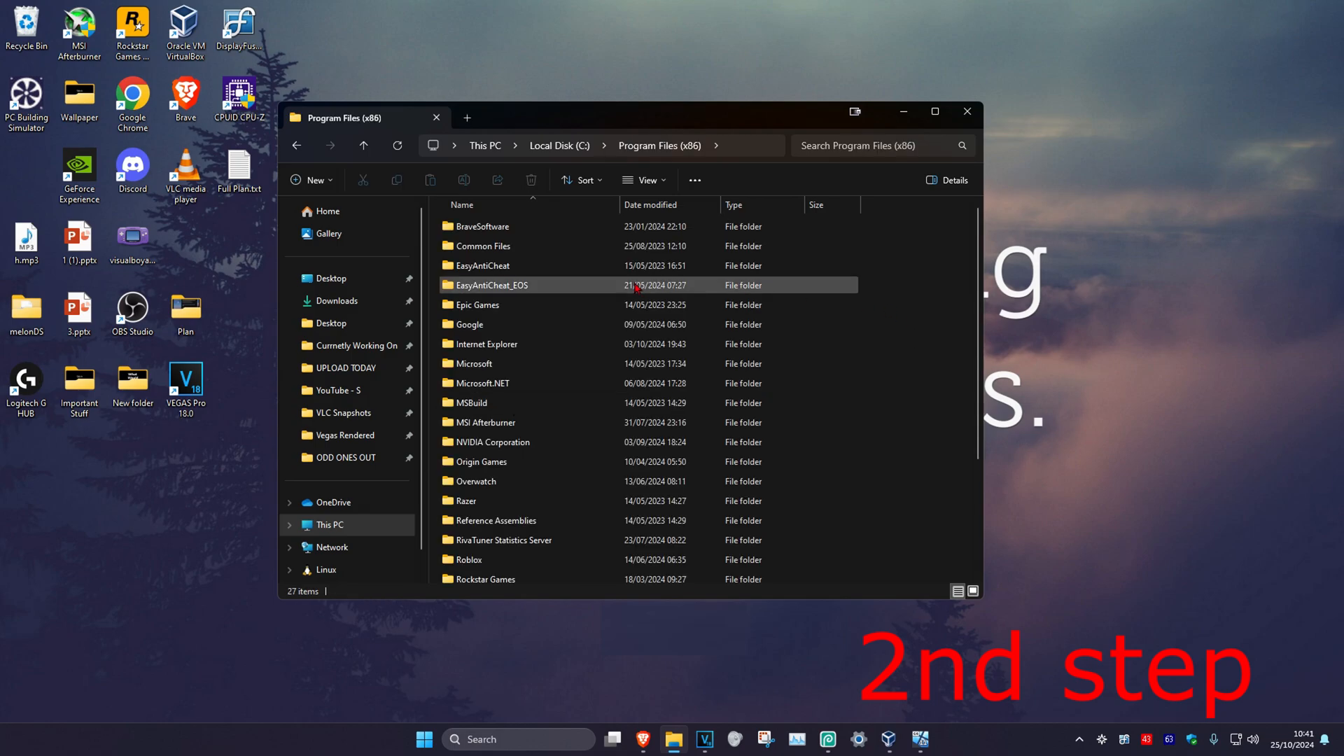
scroll("down", 3)
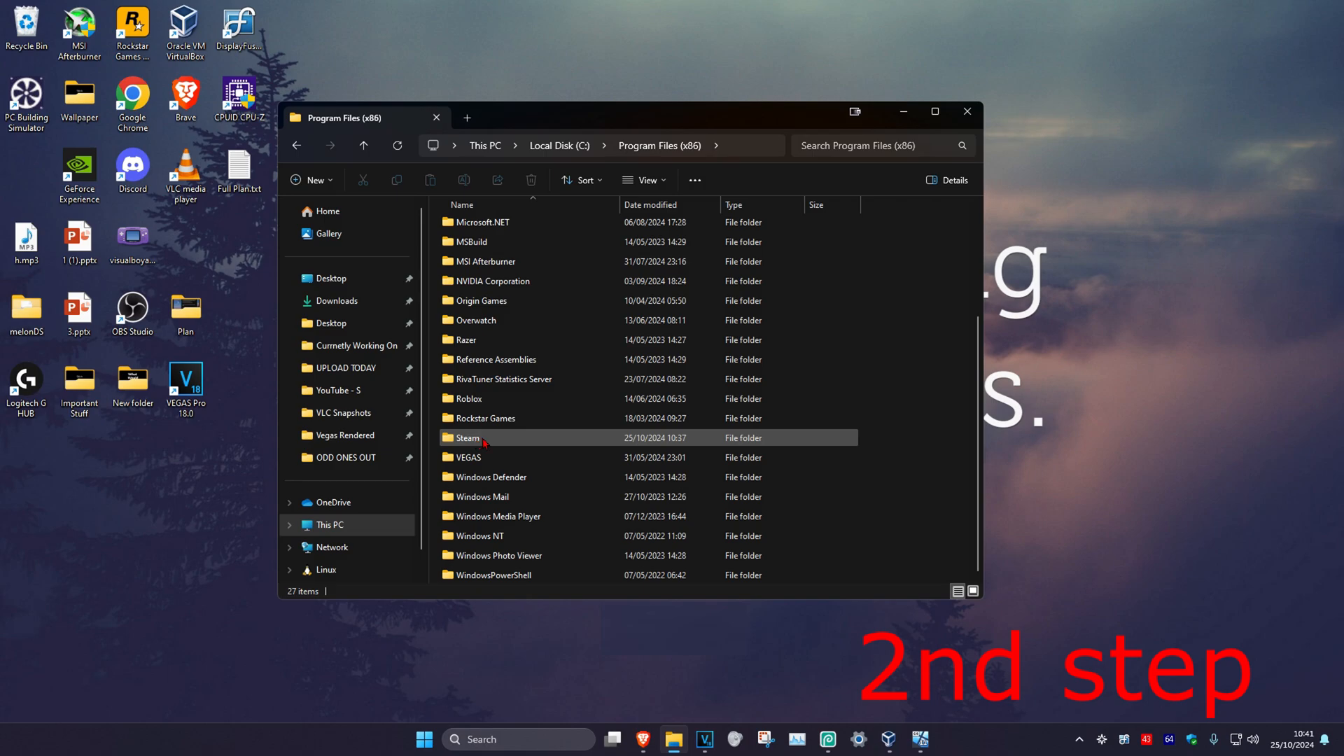
- Delete the appcache folder inside the Steam install folder
double_click(468, 437)
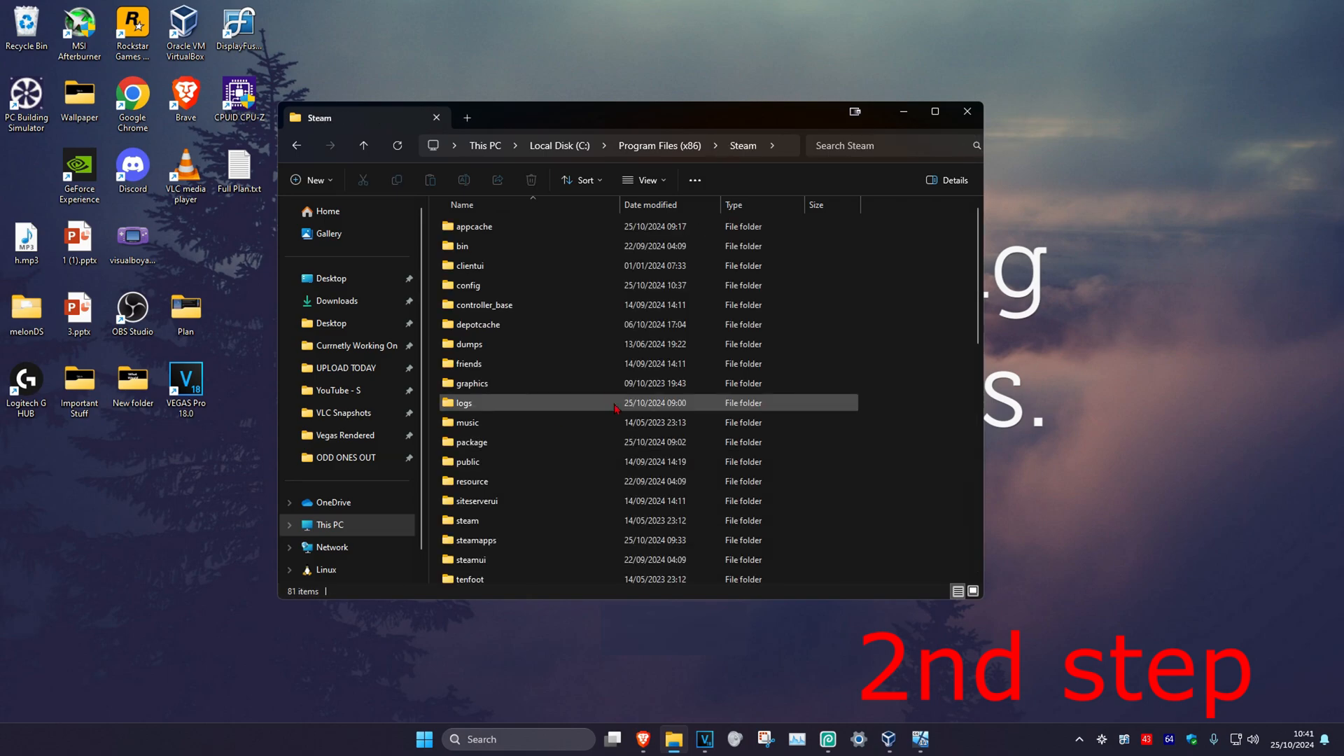
left_click(473, 226)
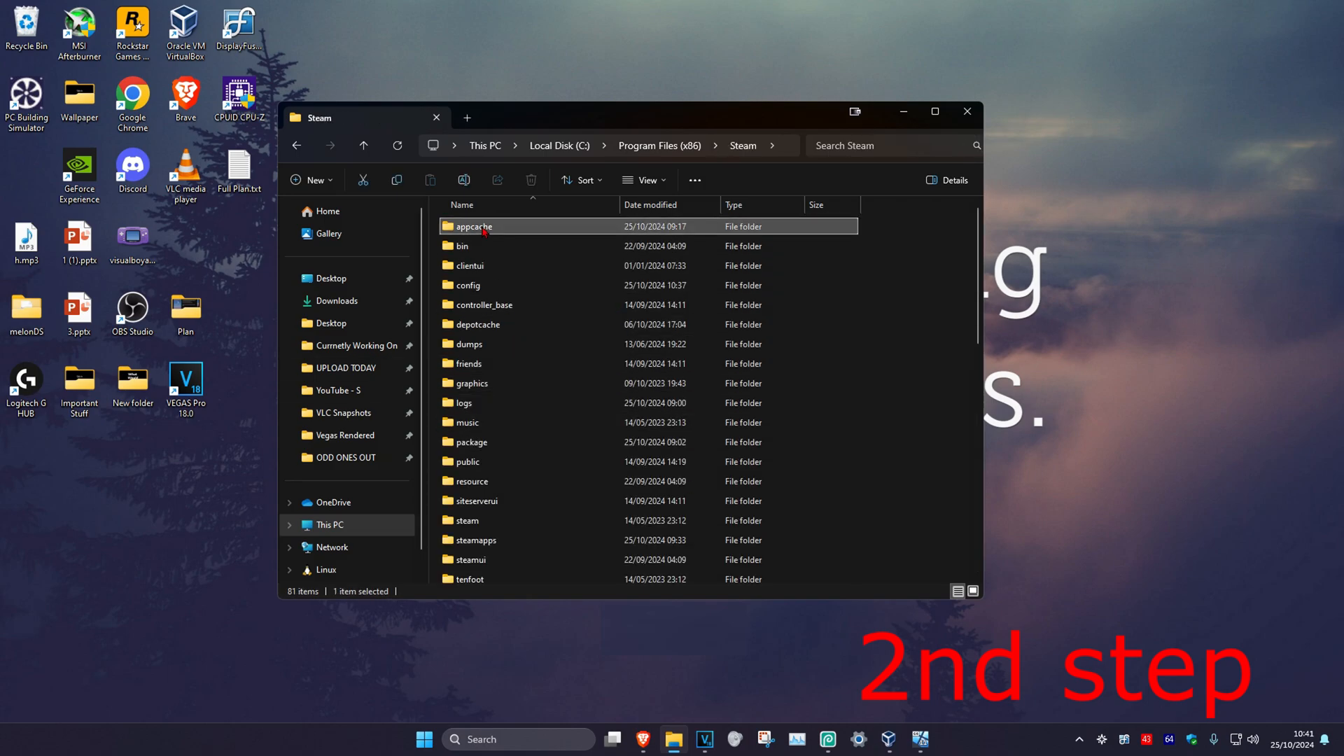
mouse_move(471, 227)
type("steam")
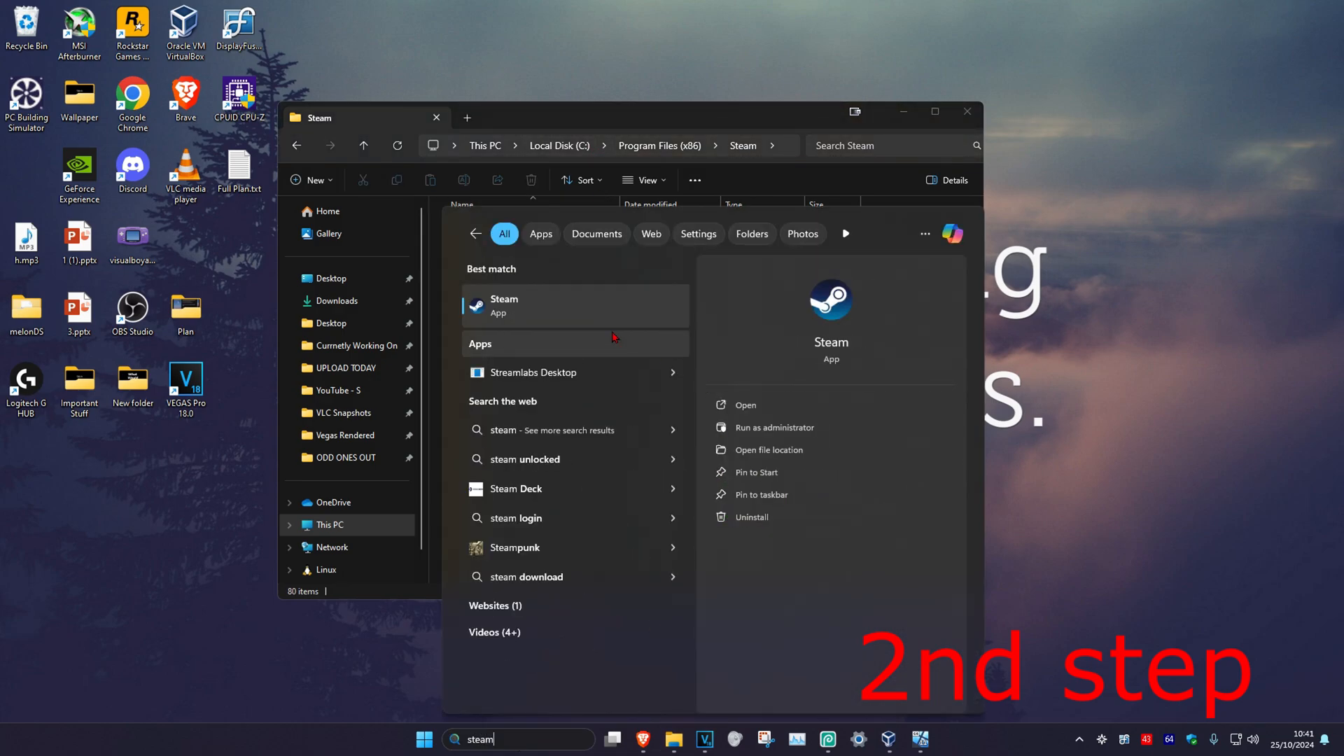
- Relaunch Steam from taskbar search and land on its Store page
left_click(504, 305)
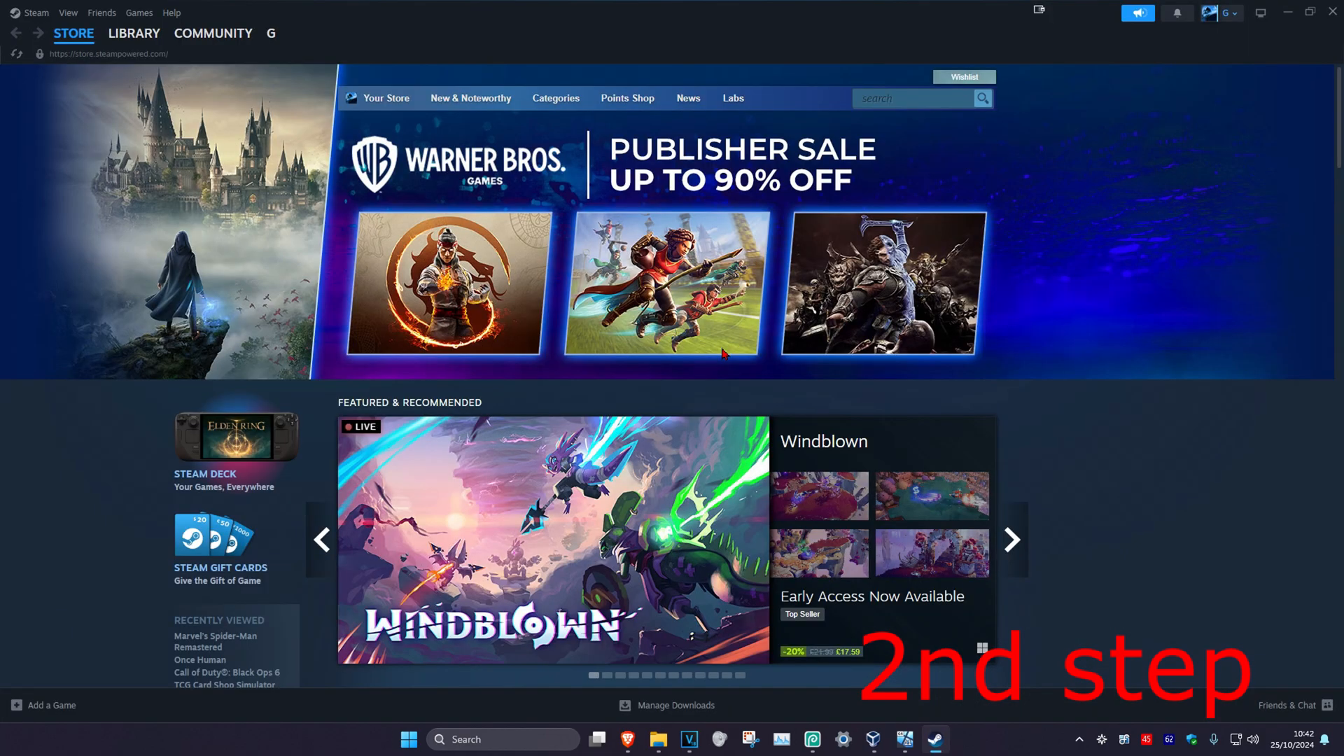
left_click(133, 32)
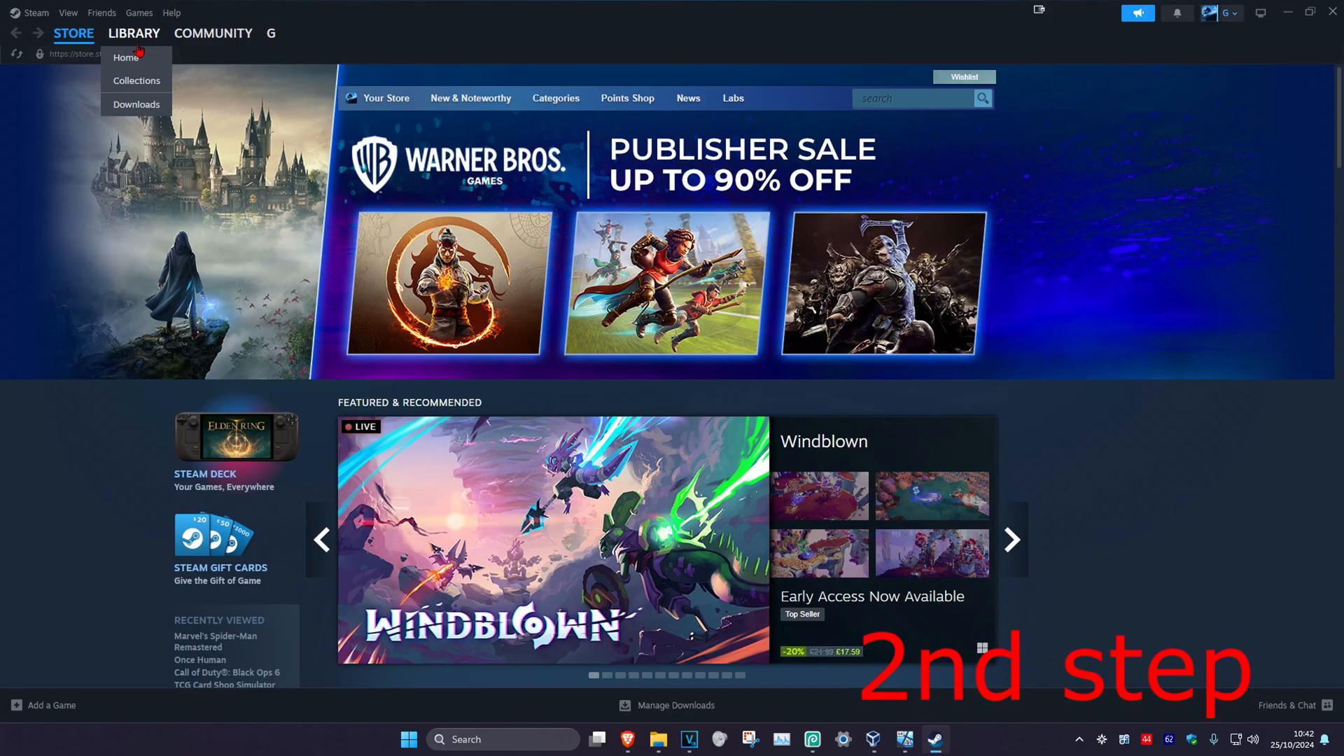